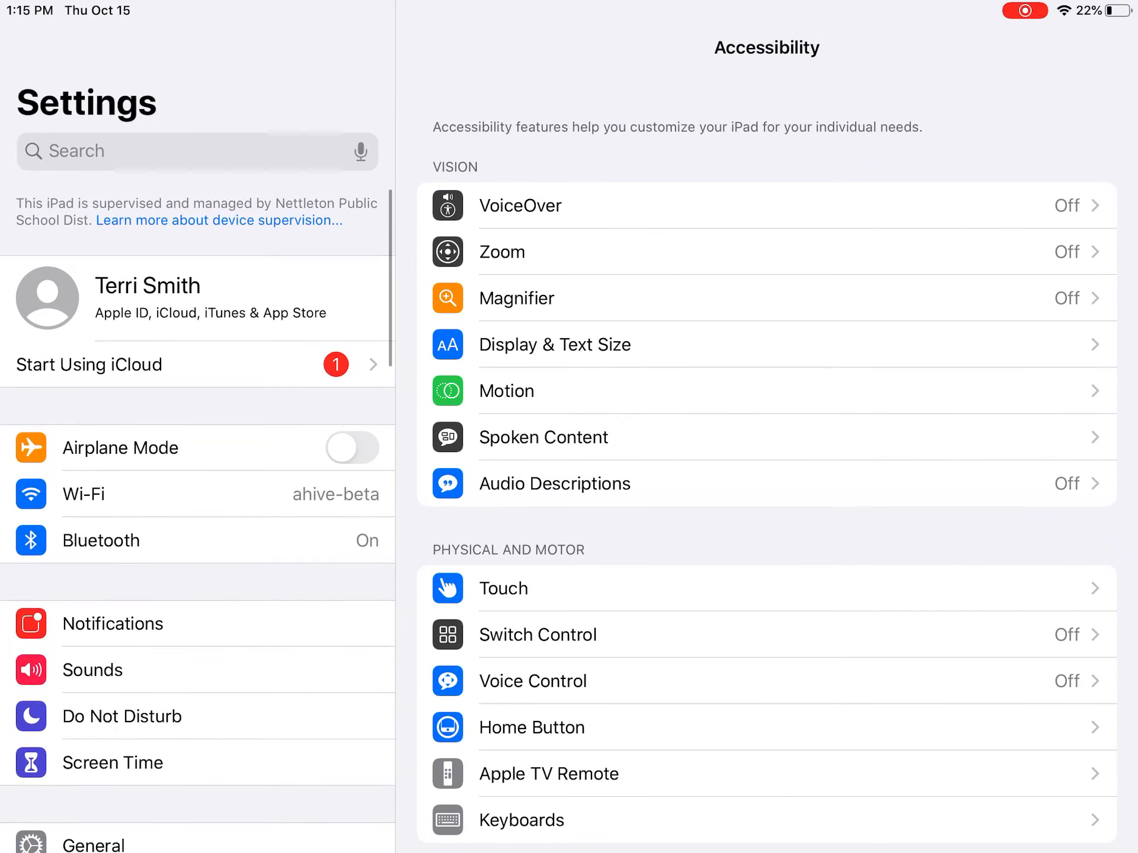
# - Scroll the Accessibility page and open Spoken Content
pyautogui.scroll(-3)
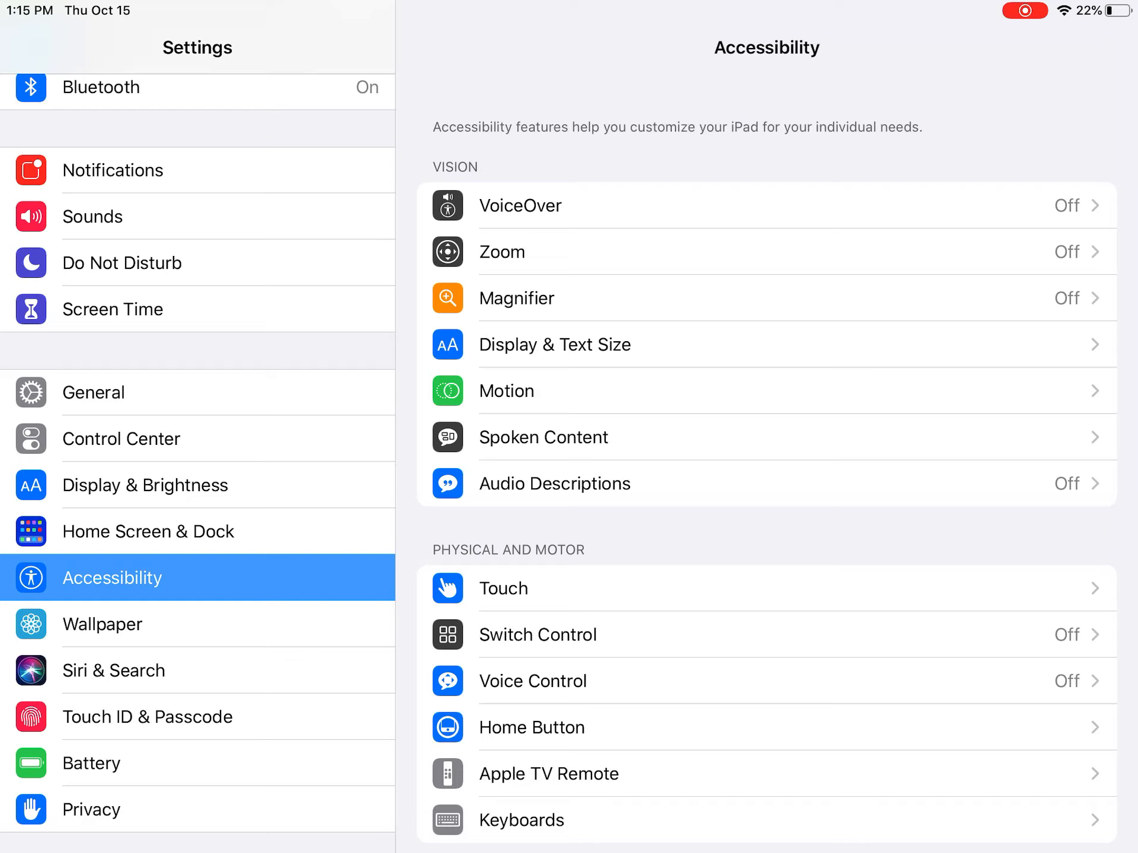
pyautogui.click(542, 437)
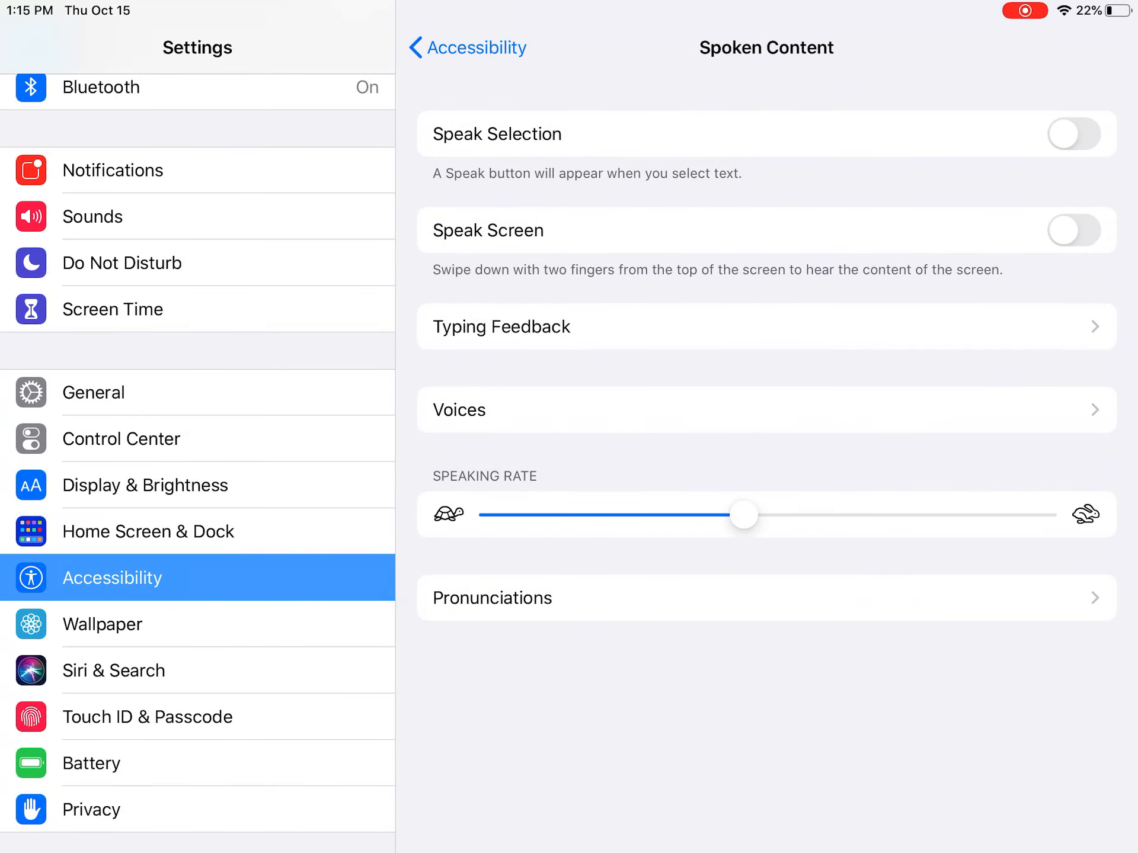
# - Switch on Speak Selection, then return to the Home screen
pyautogui.click(1072, 134)
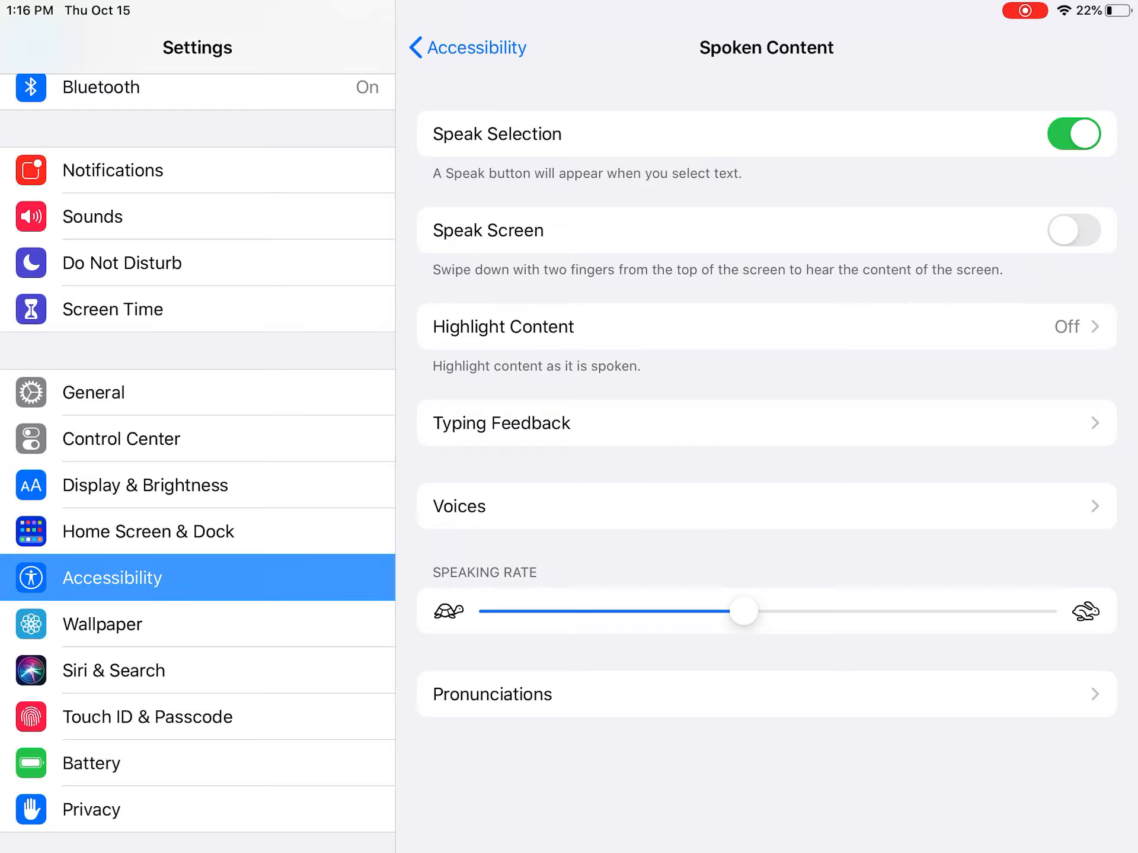
pyautogui.press('home')
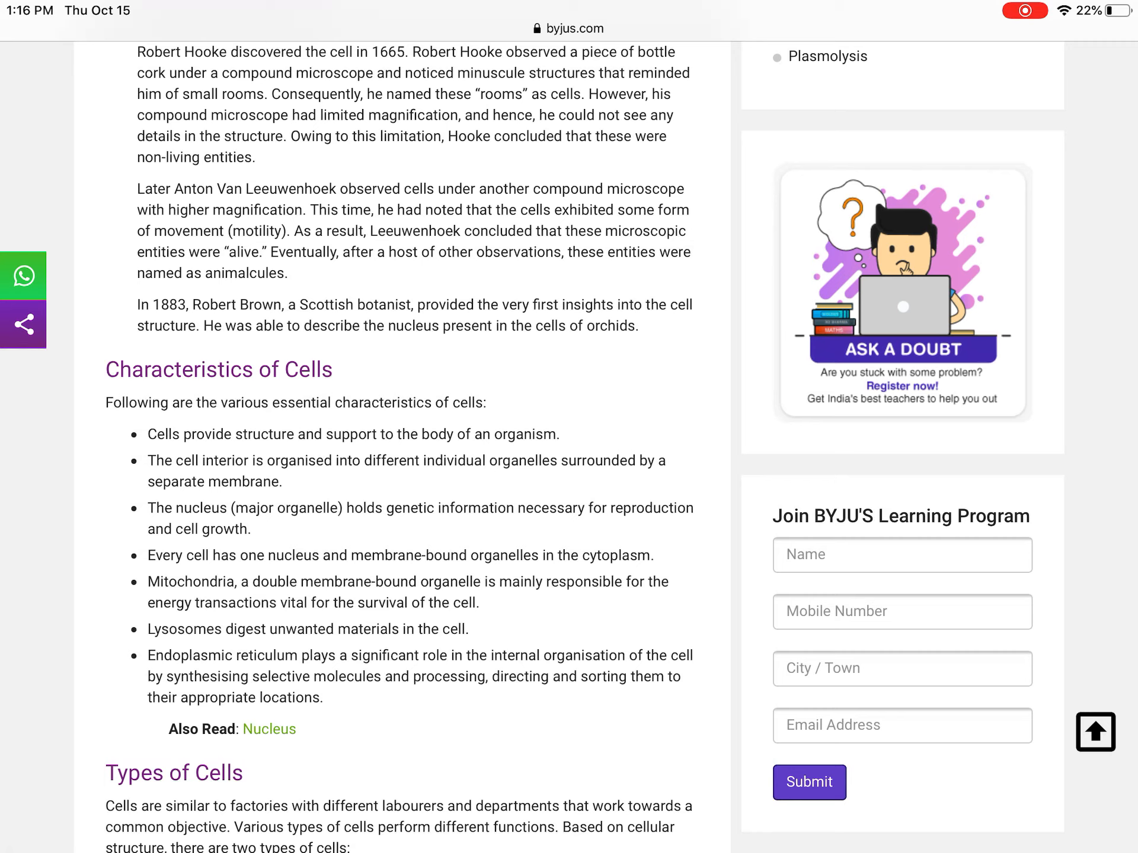
# - Select the Characteristics of Cells text, have it spoken, then pause playback
pyautogui.doubleClick(178, 369)
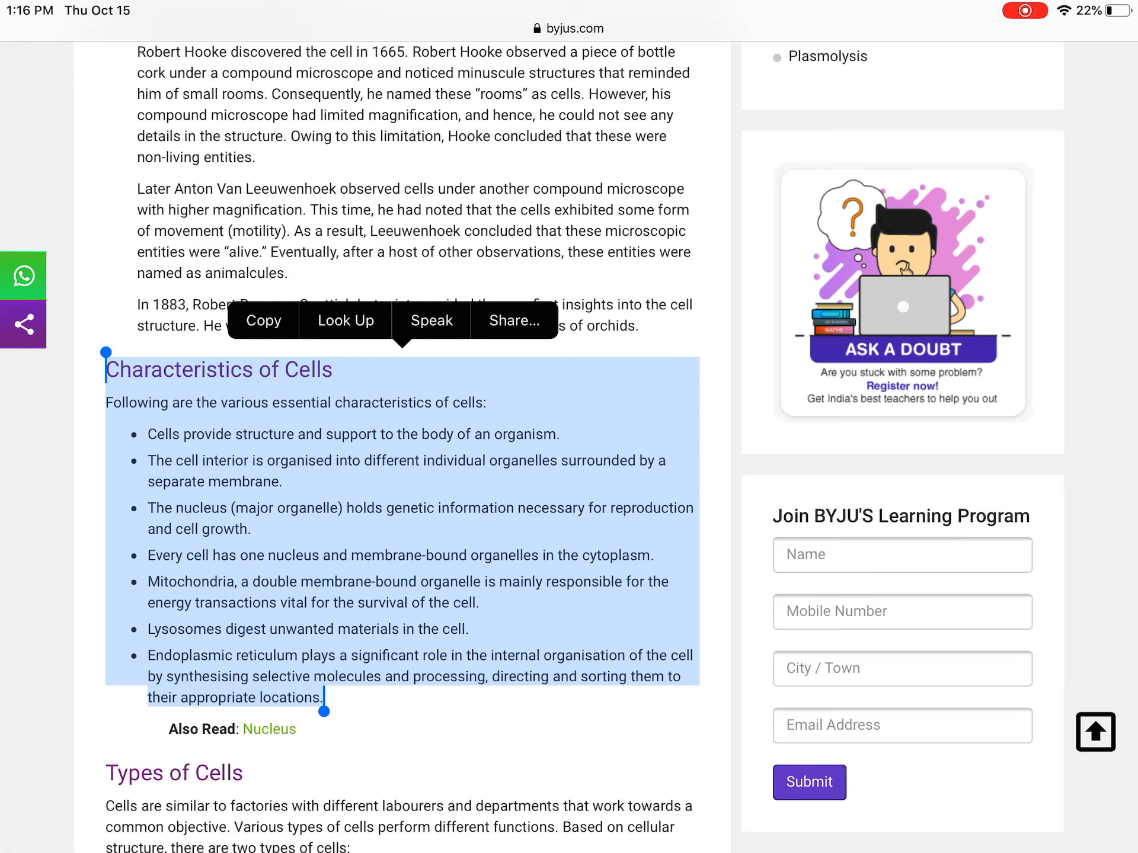
pyautogui.click(430, 321)
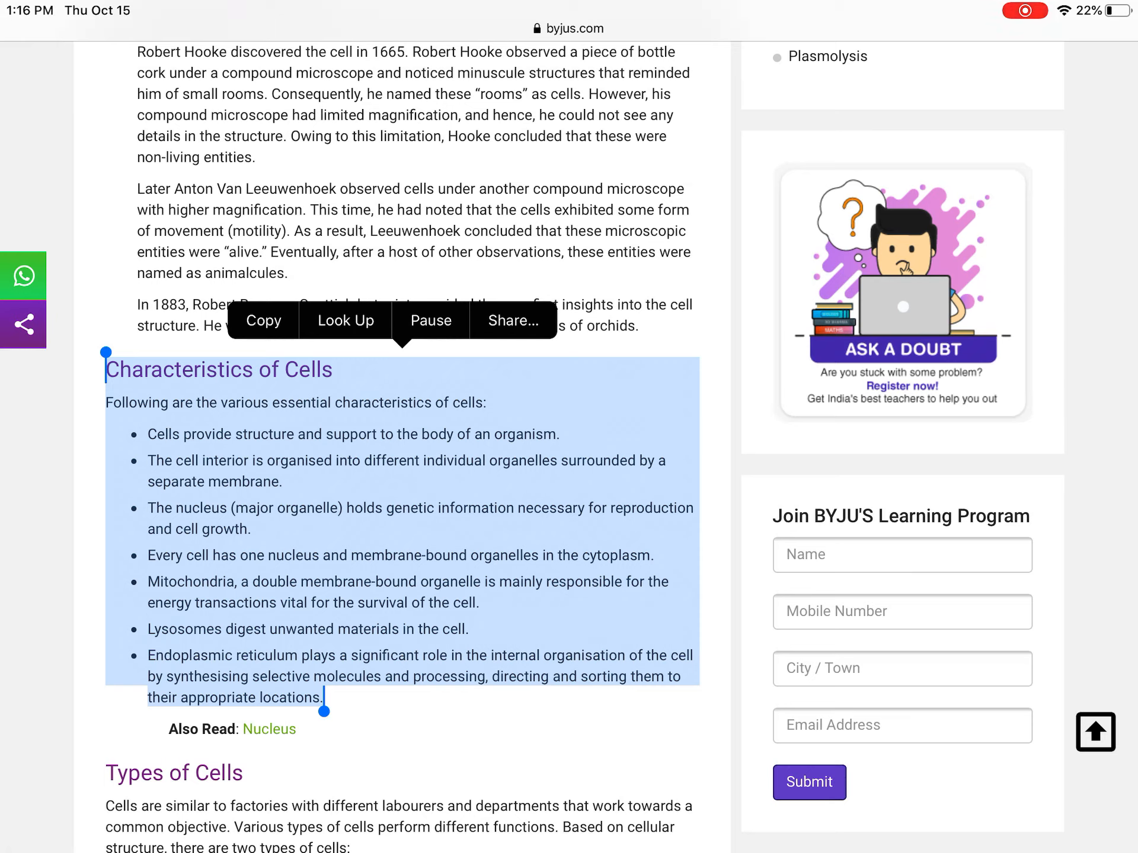
pyautogui.click(430, 320)
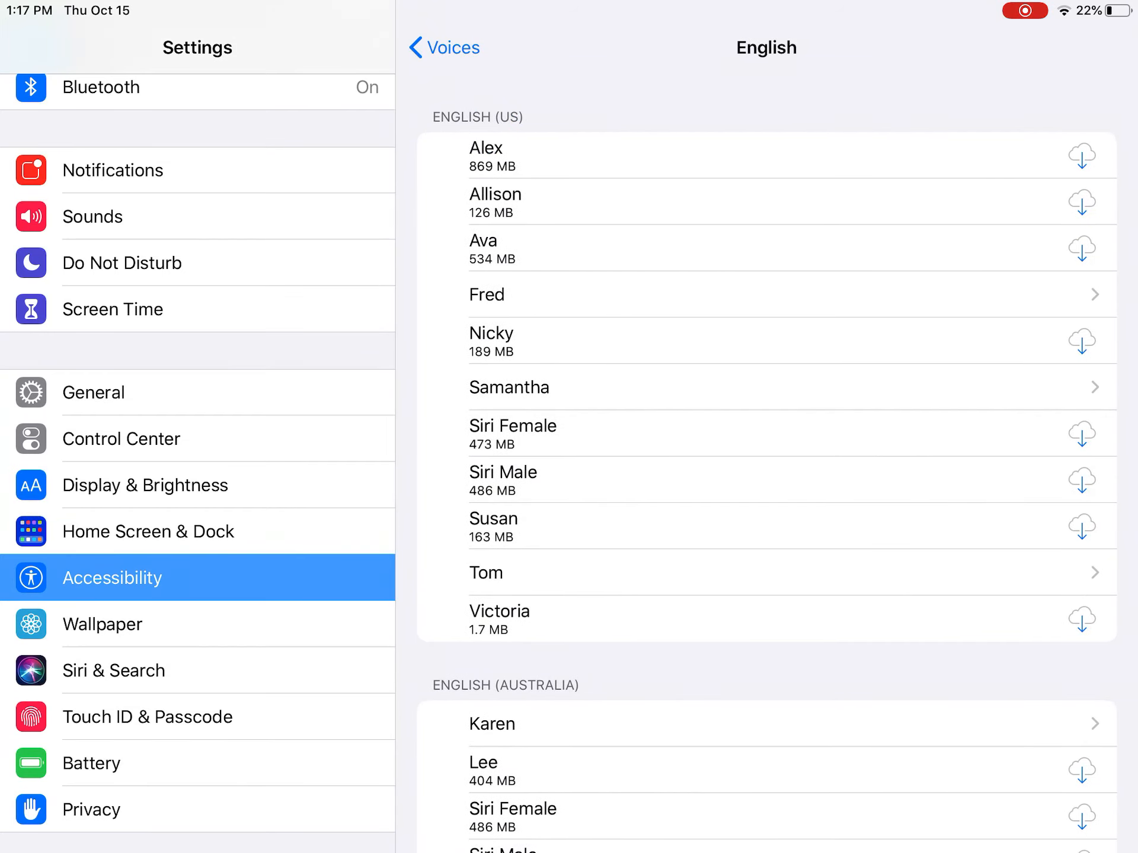
# - Browse the English voices, default UK Daniel, then return to the Voices language list
pyautogui.scroll(3)
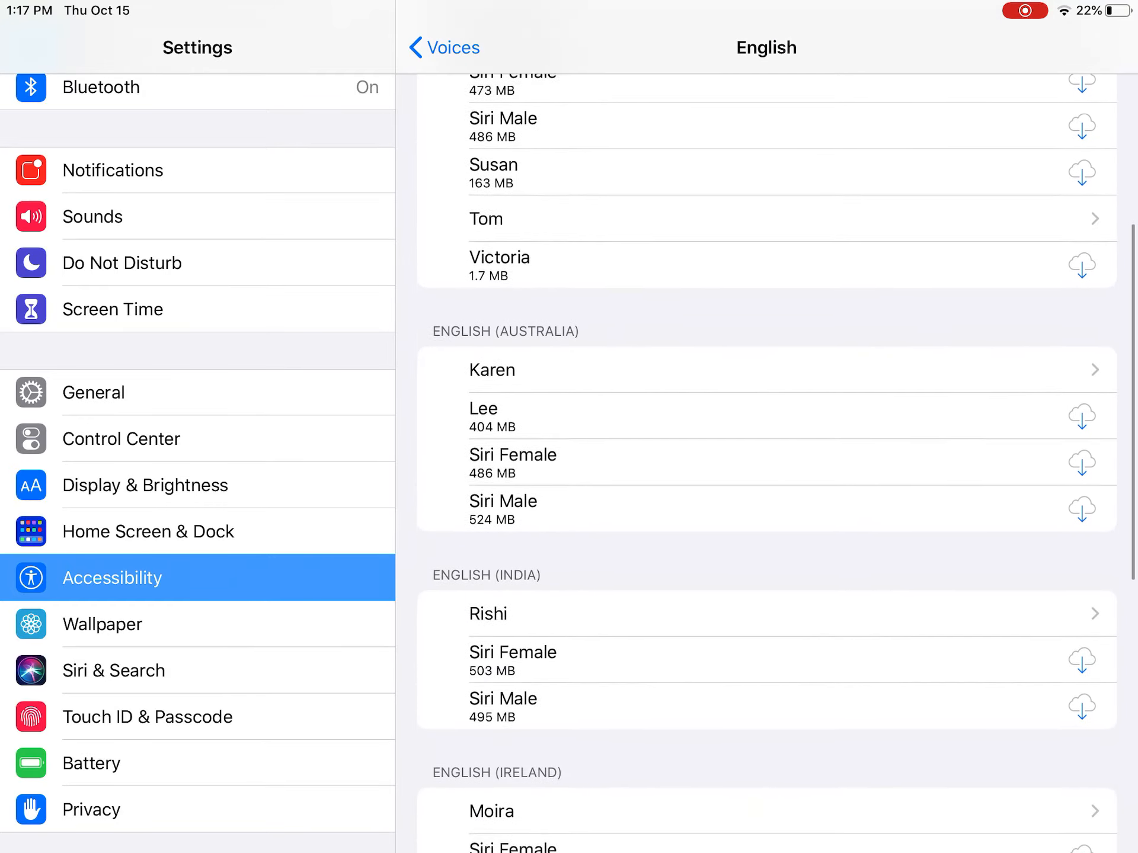
pyautogui.scroll(-3)
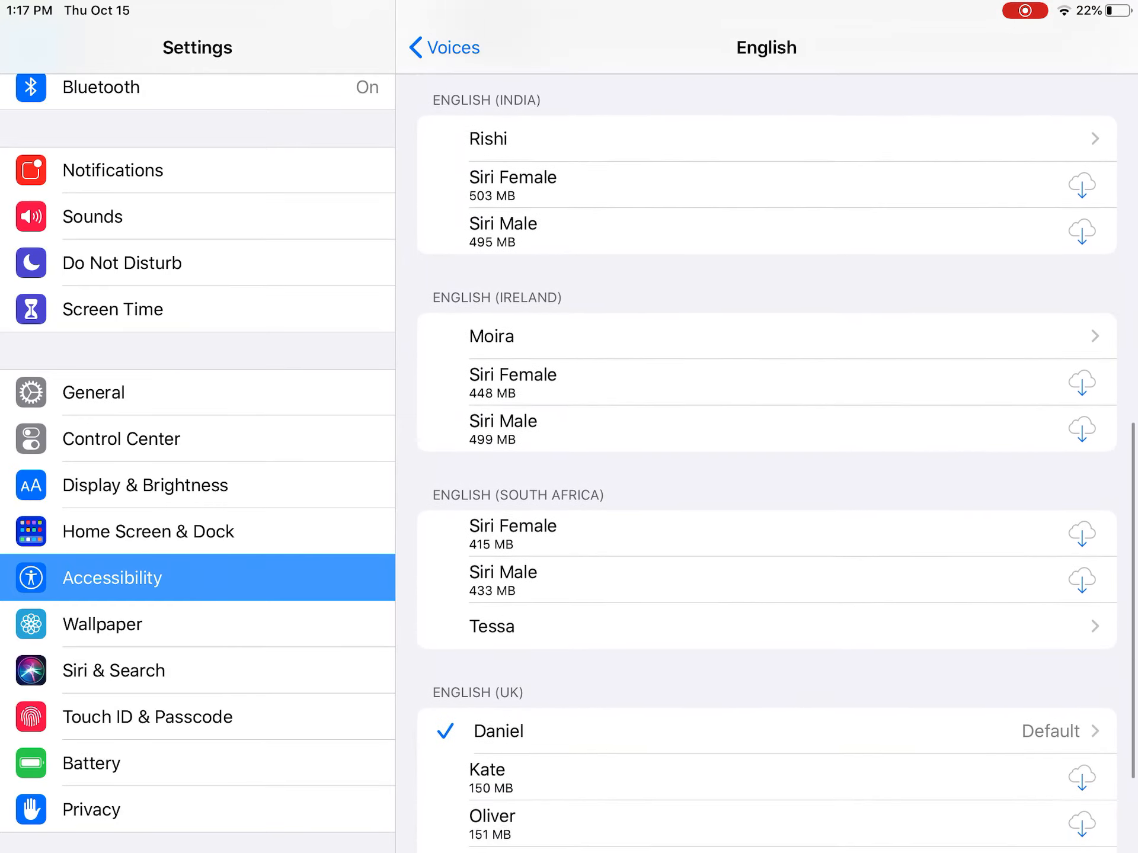
pyautogui.scroll(-3)
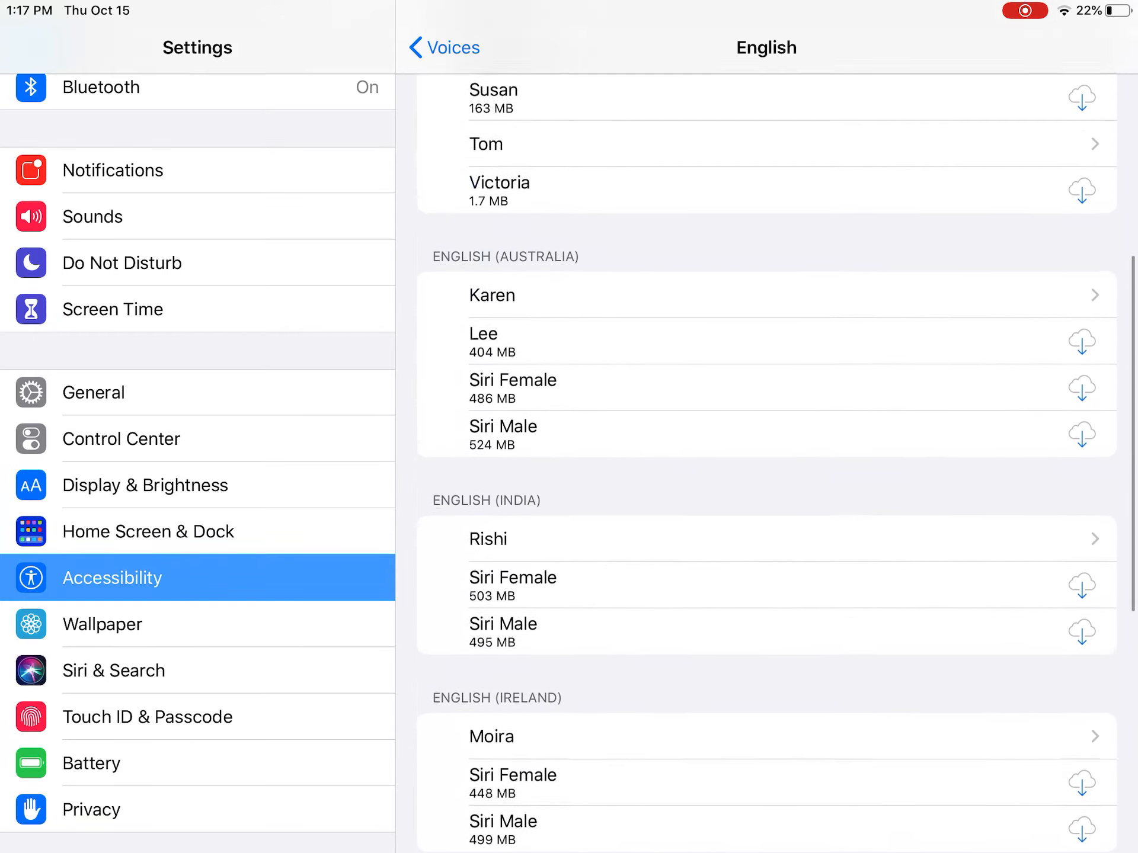
pyautogui.click(443, 47)
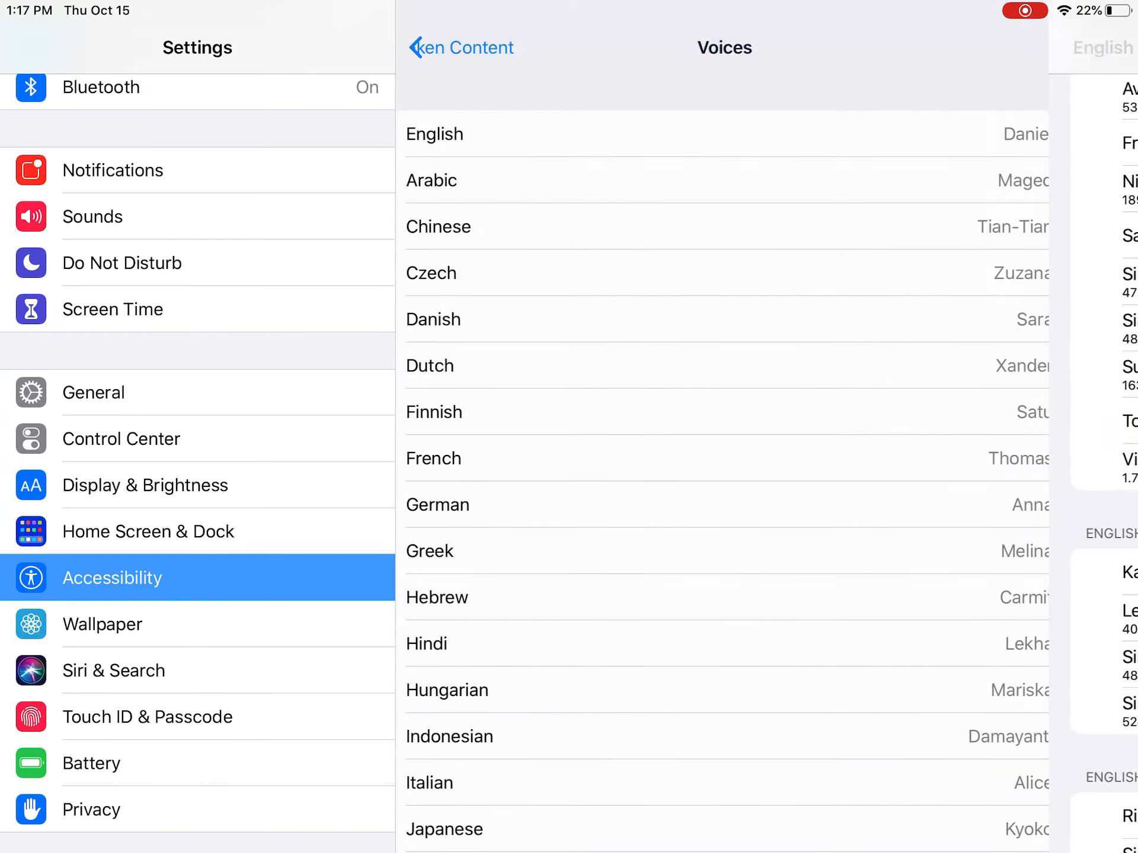